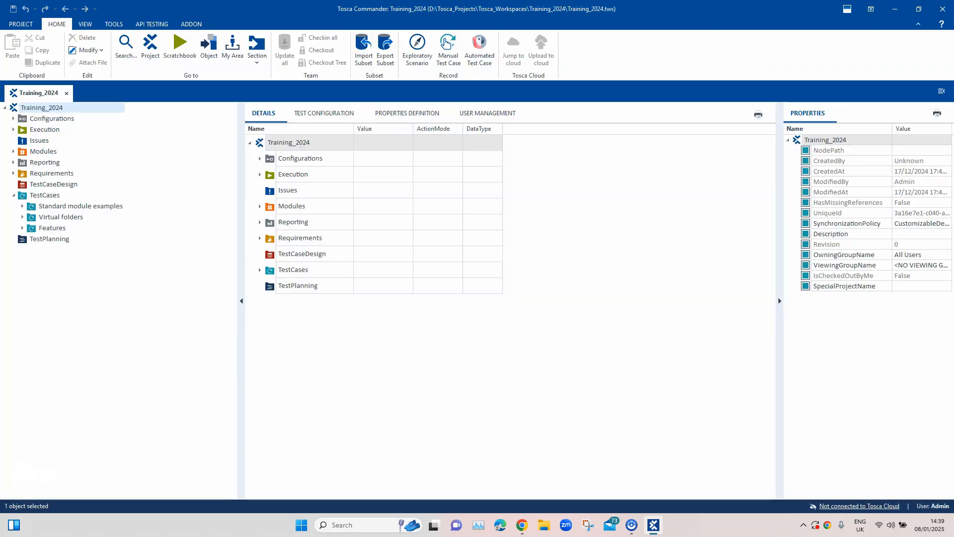
# Add a test case under Features and name it RawString
pyautogui.click(25, 228)
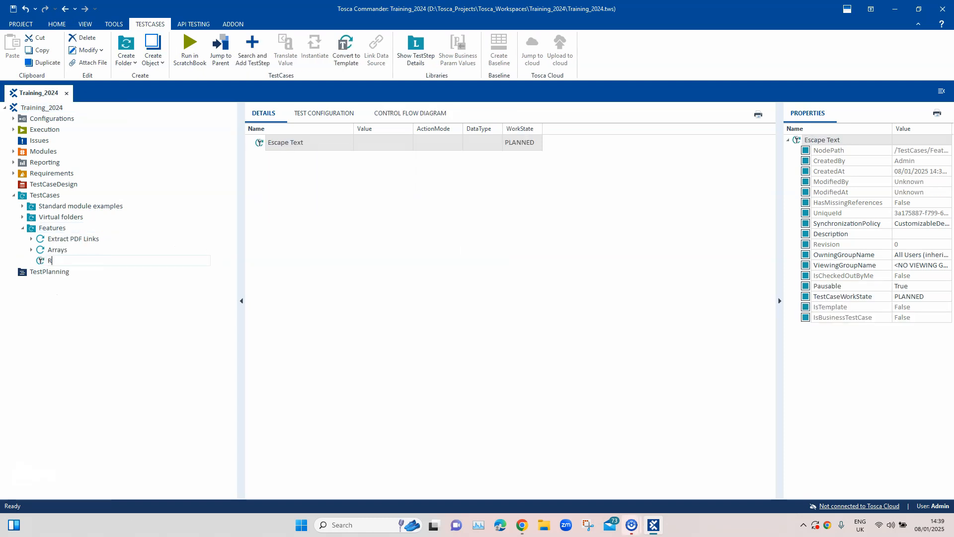
pyautogui.write('awString')
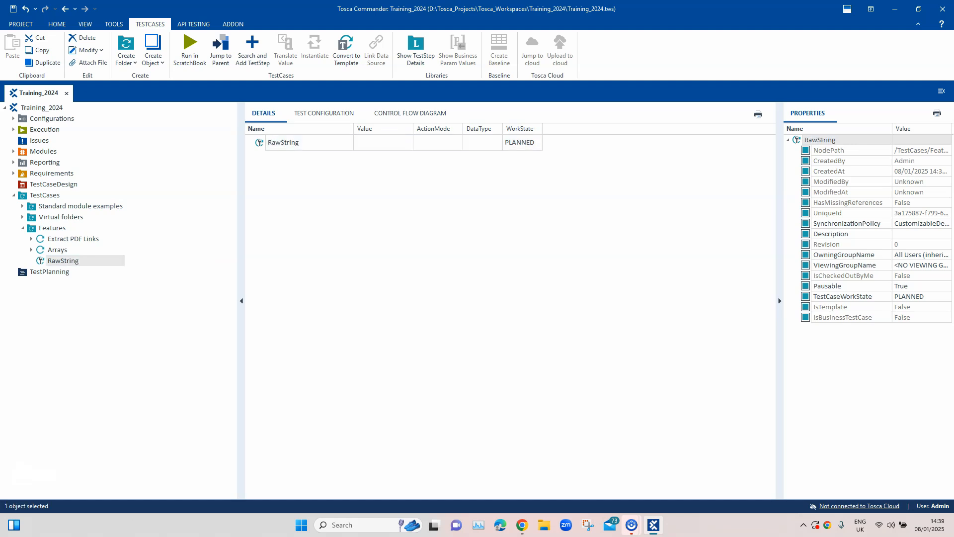
pyautogui.moveTo(522, 525)
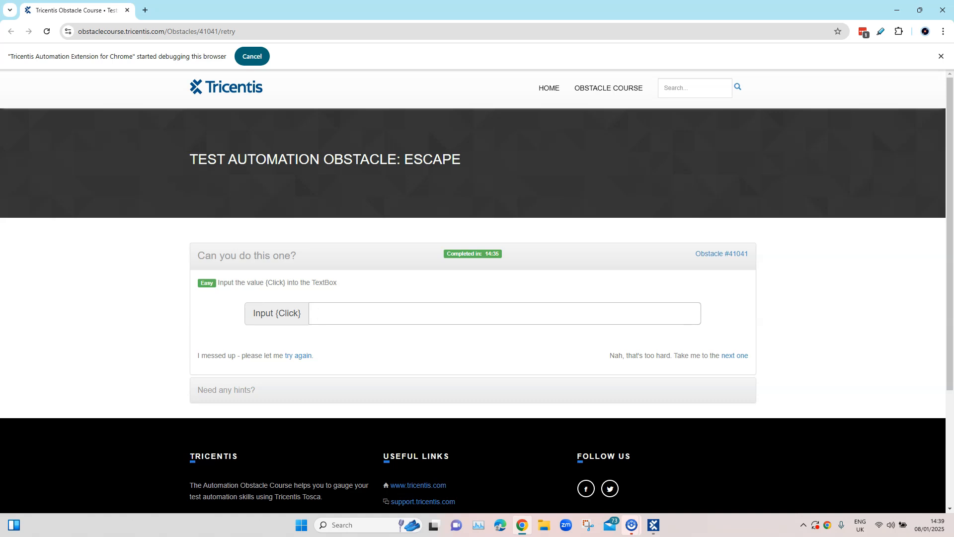
# Select the value {Click} in the Escape obstacle instructions in Chrome
pyautogui.doubleClick(275, 282)
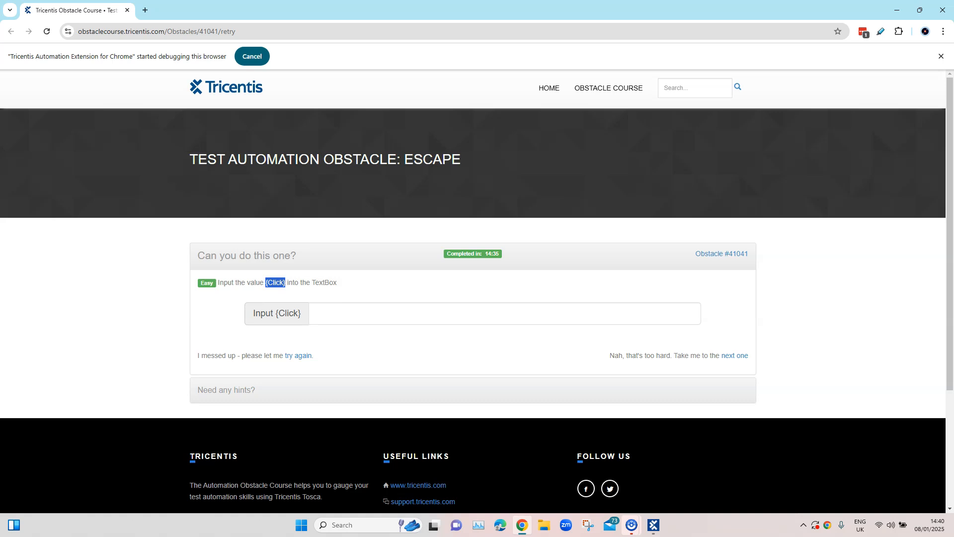
pyautogui.click(504, 313)
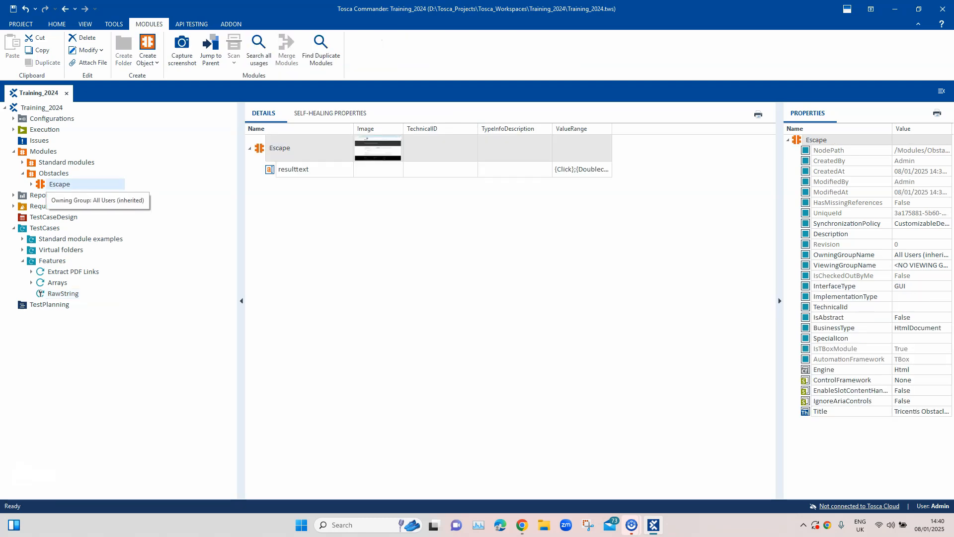
# Use the Escape module from Modules › Obstacles as a step in RawString
pyautogui.click(292, 169)
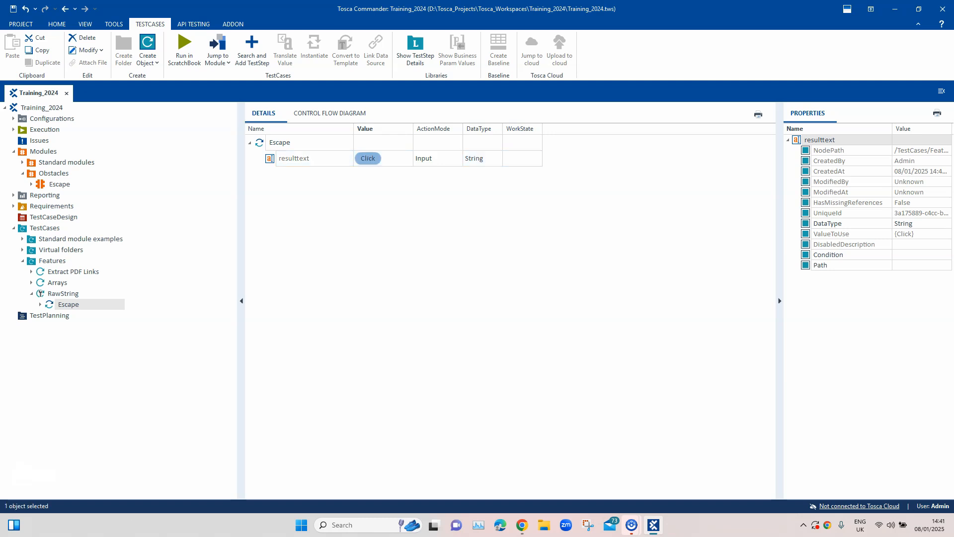
pyautogui.rightClick(368, 158)
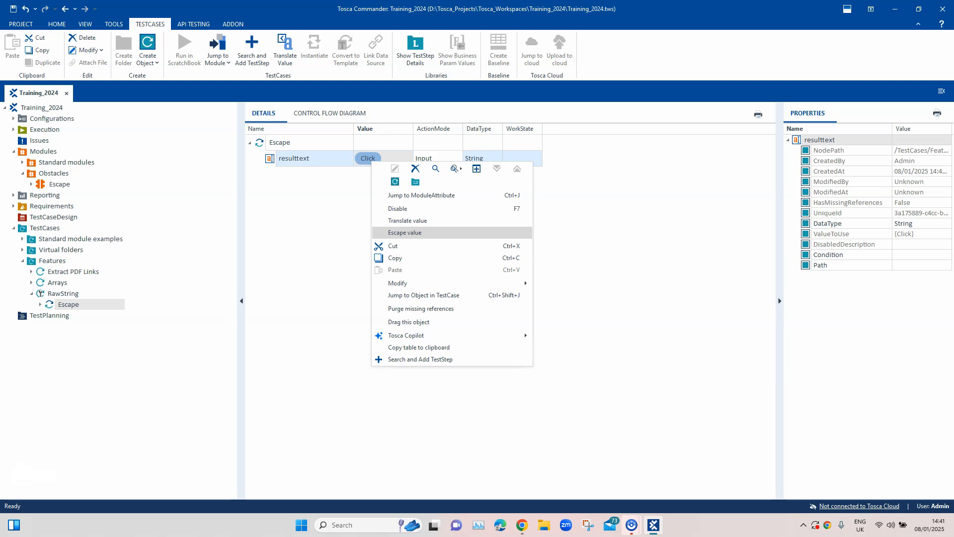
pyautogui.click(404, 233)
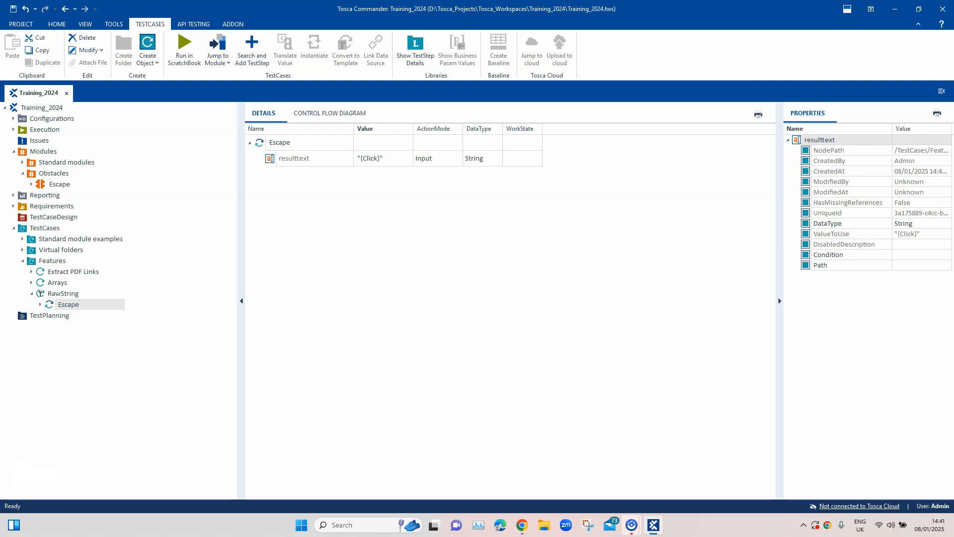
pyautogui.click(378, 158)
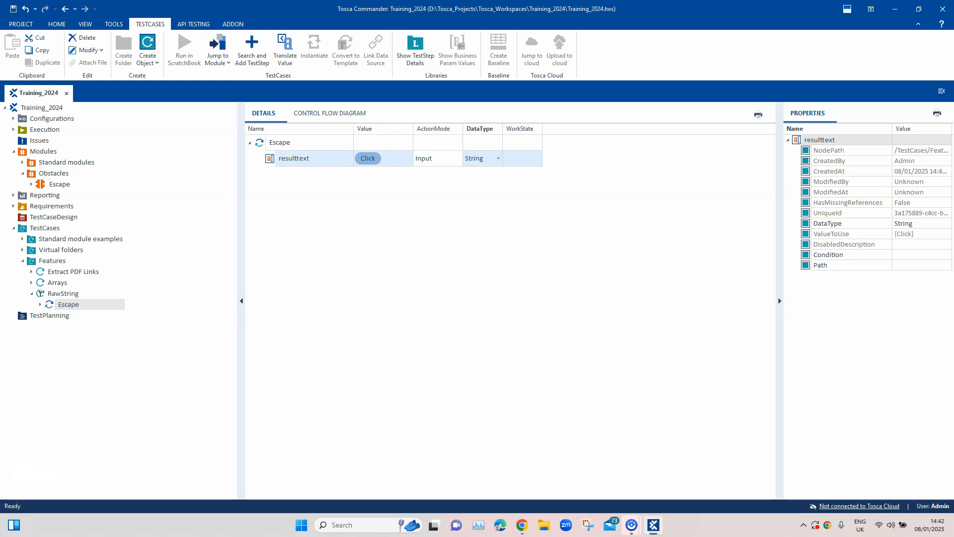
# Set the resulttext data type to RawString so {Click} is entered literally
pyautogui.click(498, 158)
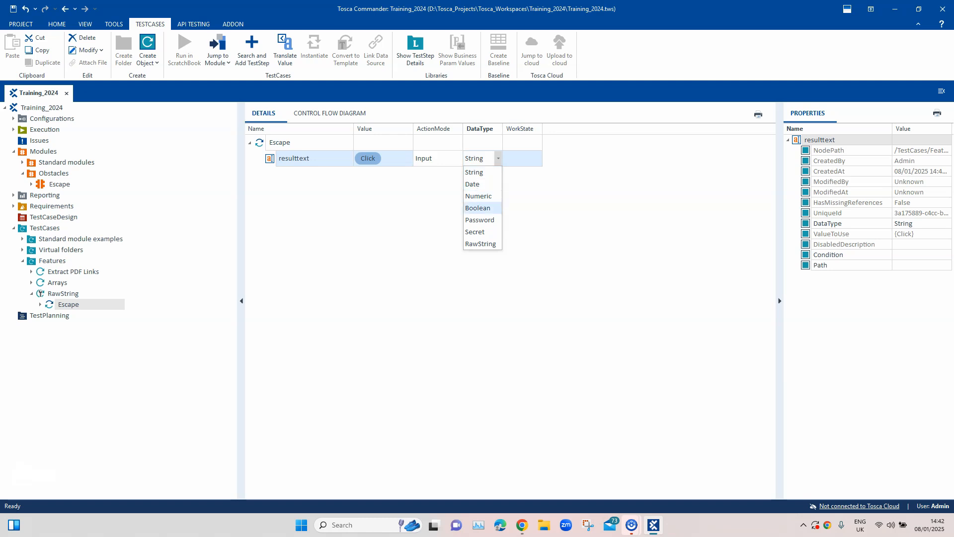
pyautogui.moveTo(481, 244)
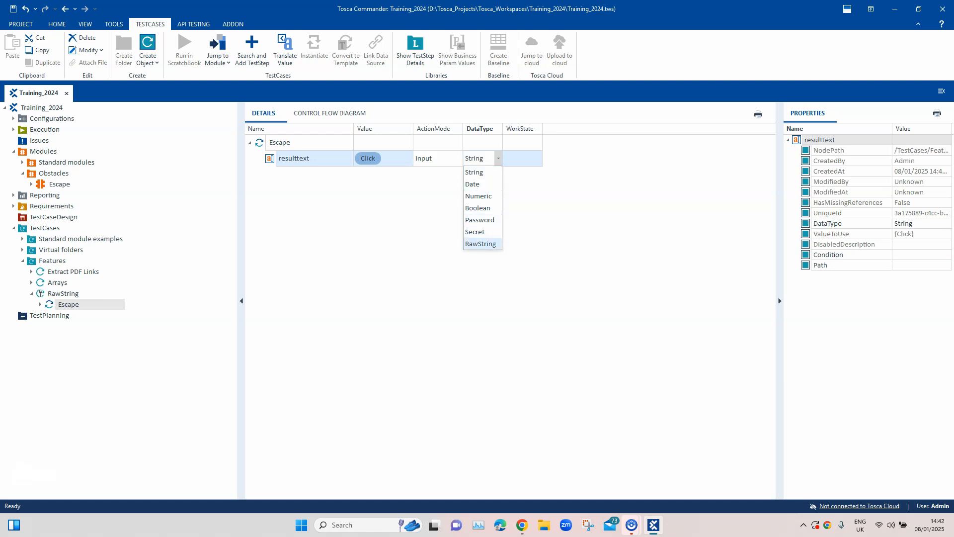
pyautogui.click(481, 244)
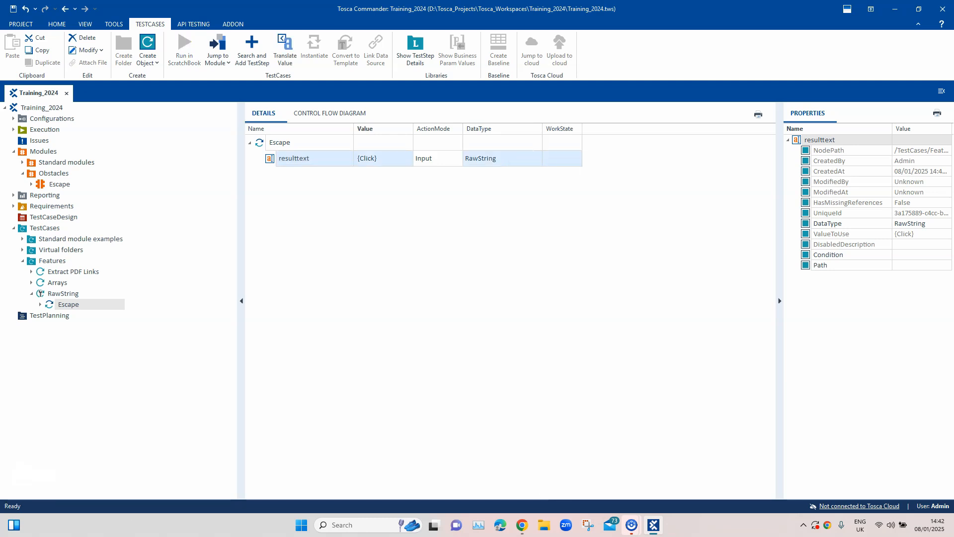
pyautogui.click(366, 158)
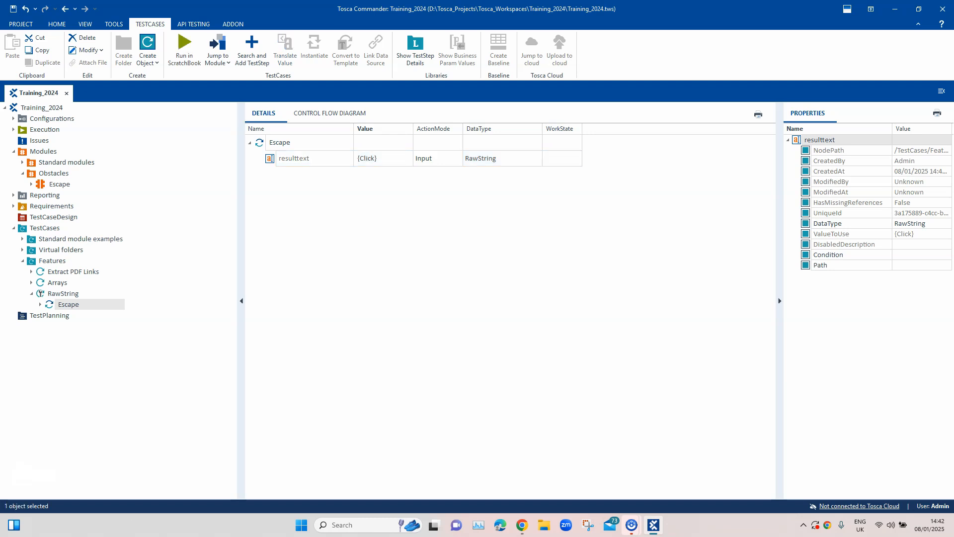
pyautogui.click(62, 292)
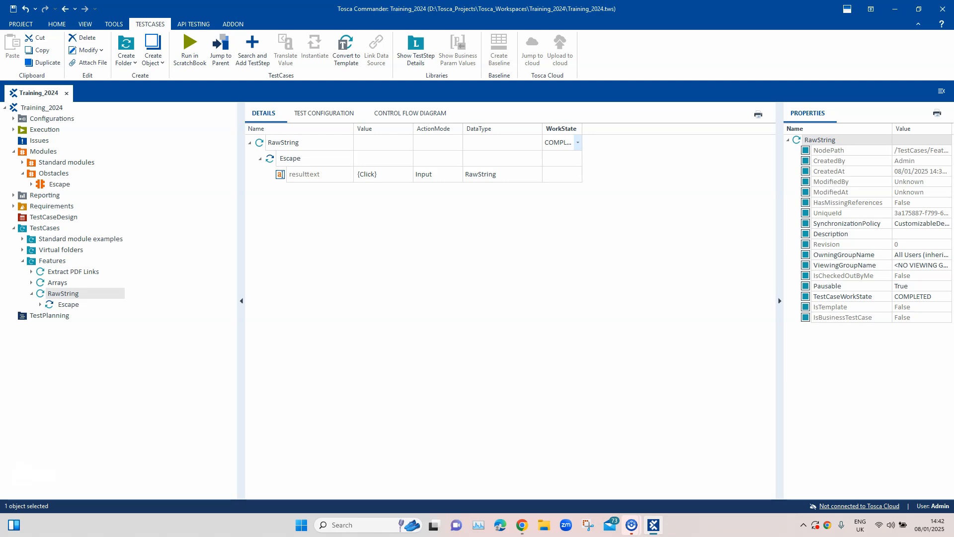
pyautogui.rightClick(283, 142)
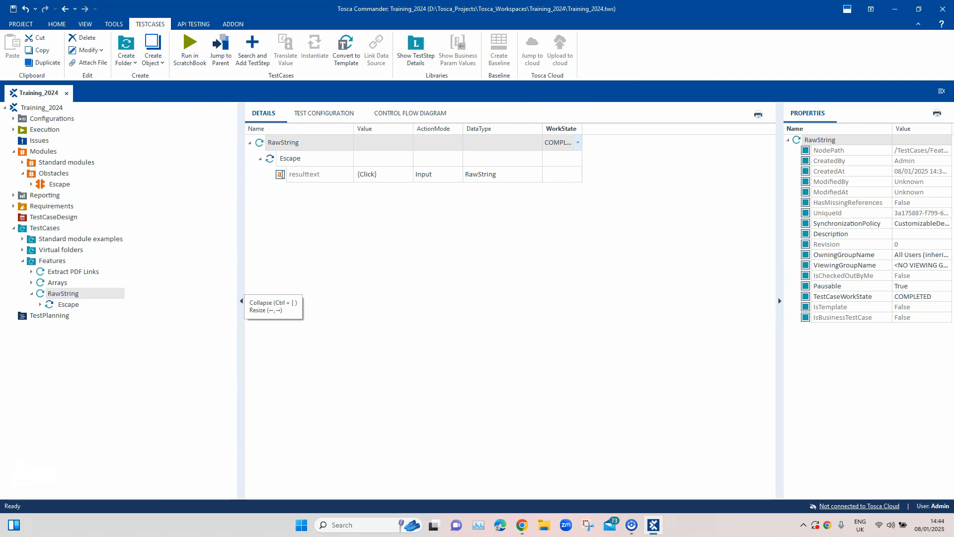
# Search 'send keys' and add TBox Send Keys, showing its Caption and Keys inputs
pyautogui.rightClick(283, 142)
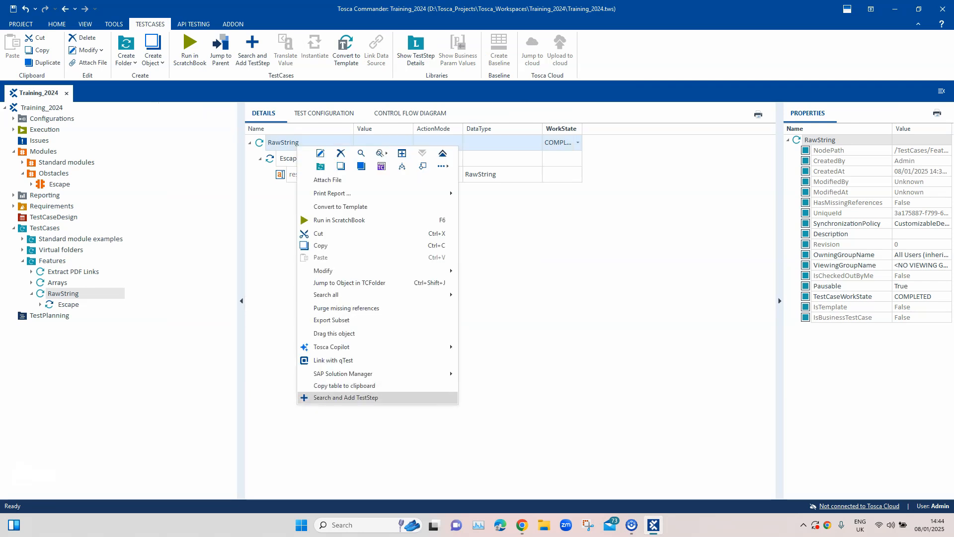
pyautogui.click(345, 397)
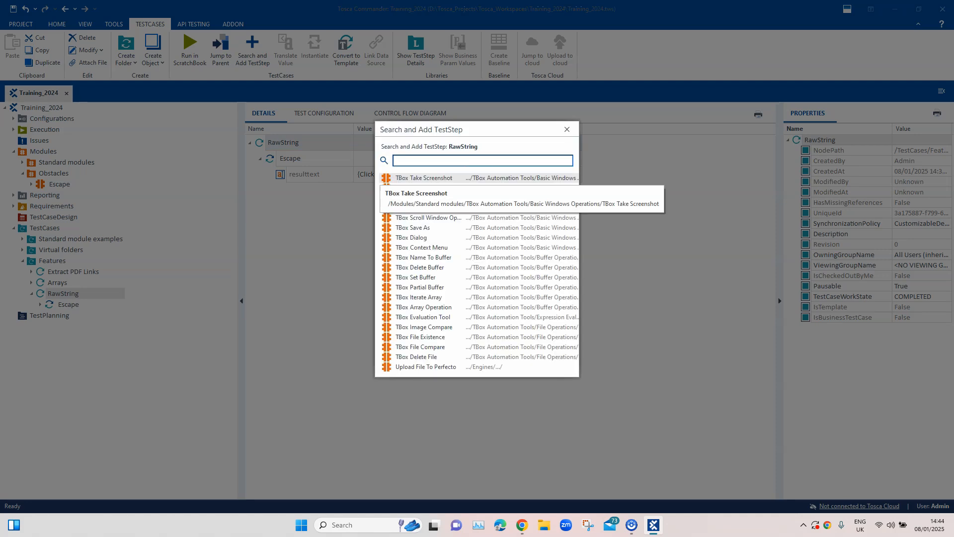
pyautogui.write('s')
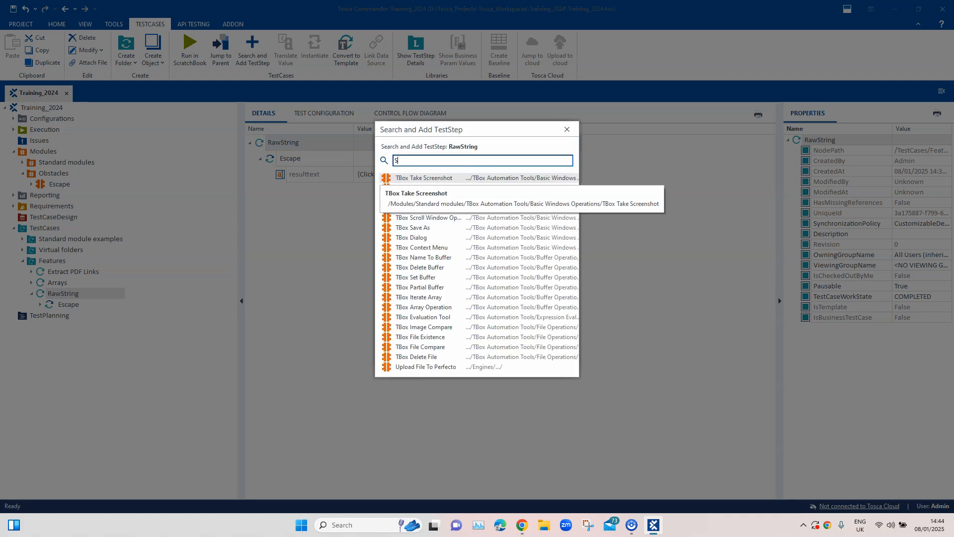
pyautogui.write('end')
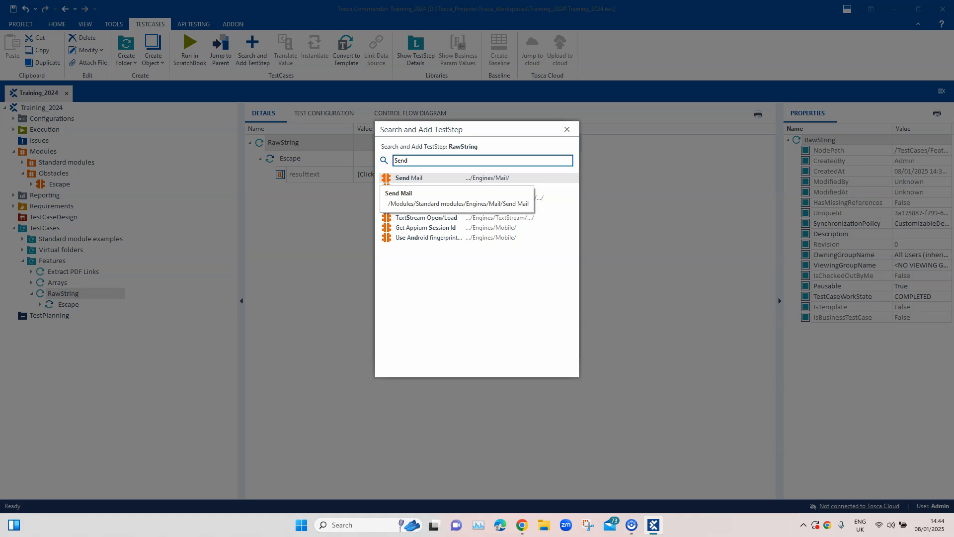
pyautogui.write('keys')
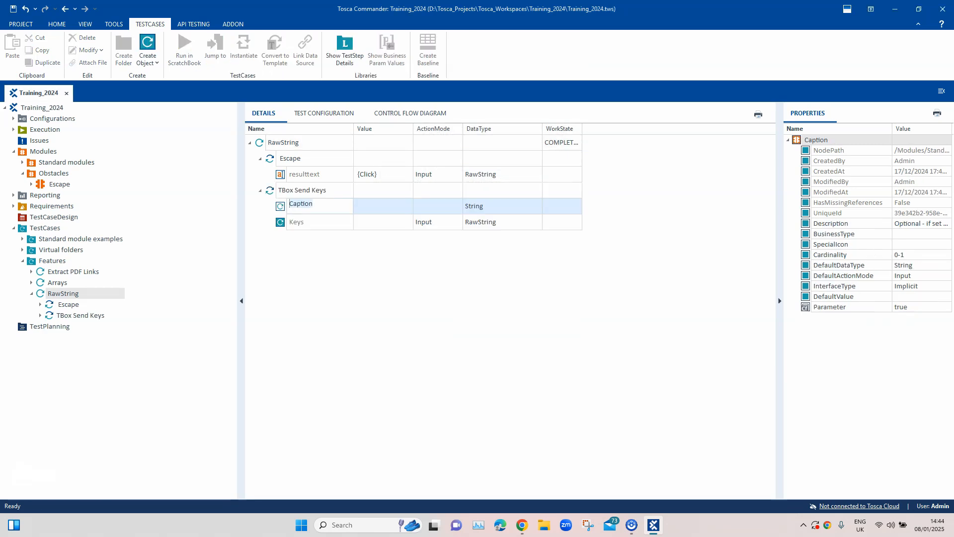
pyautogui.click(301, 189)
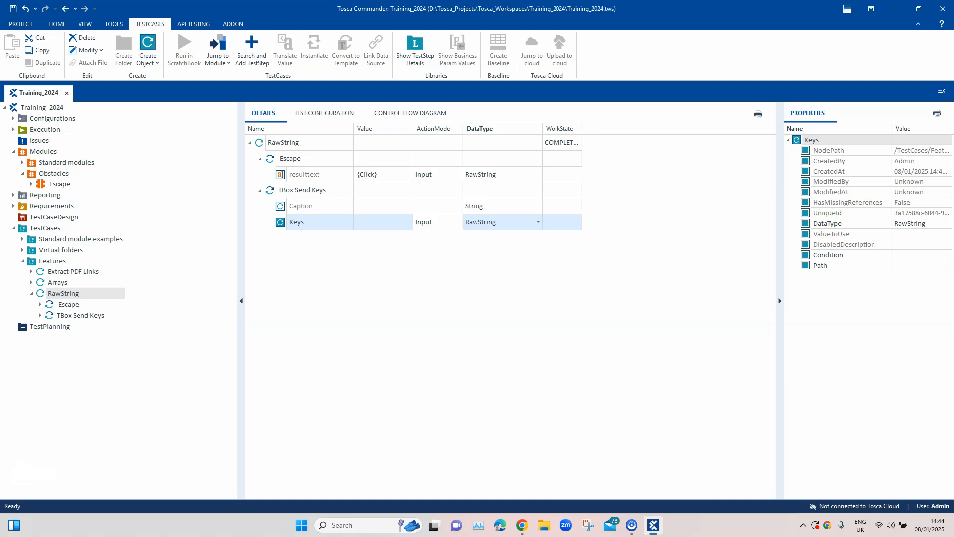
pyautogui.click(250, 49)
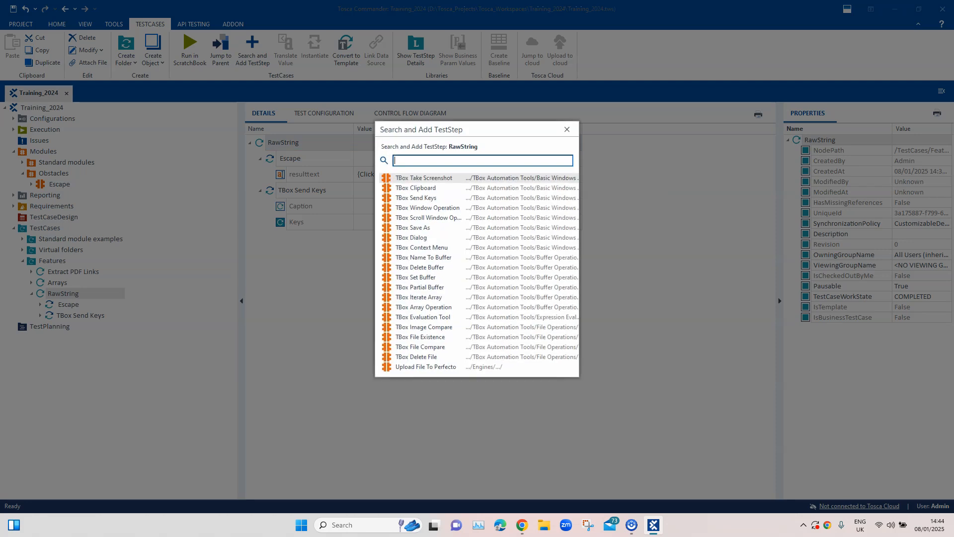
# Search 'Ho' and add Host Send Keys, whose Keys input is RawString
pyautogui.write('Ho')
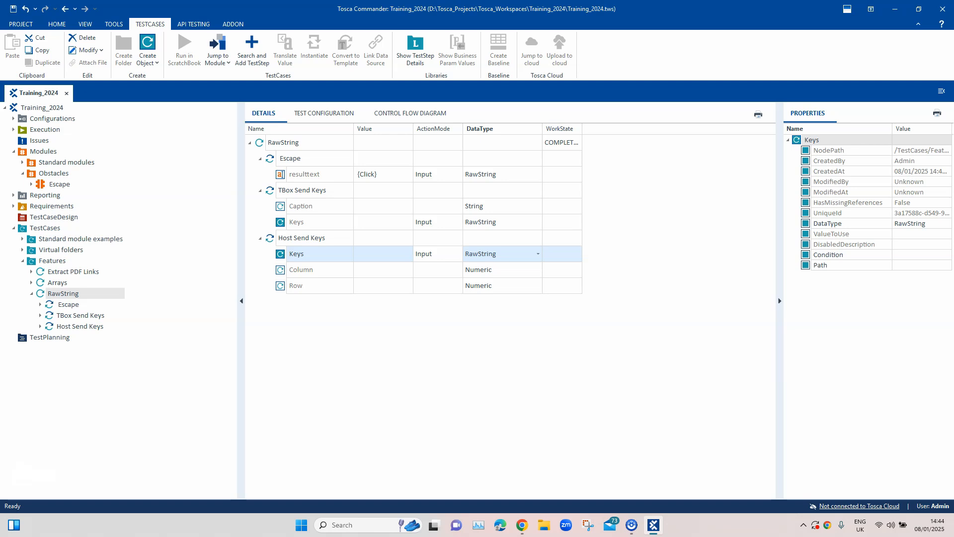
pyautogui.click(251, 48)
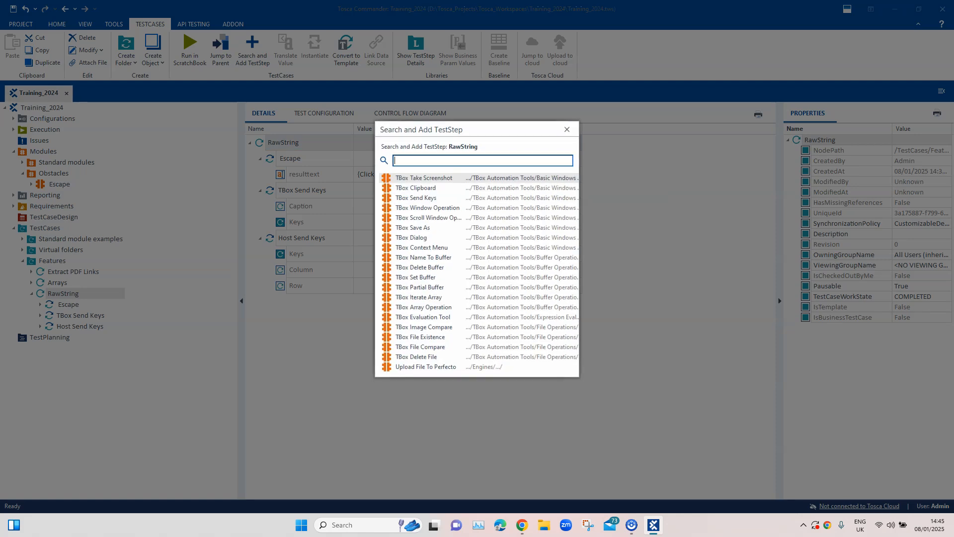
# Search 'Eva', add Evaluate XPath and show its XPathExpression input as RawString
pyautogui.write('Evaluate')
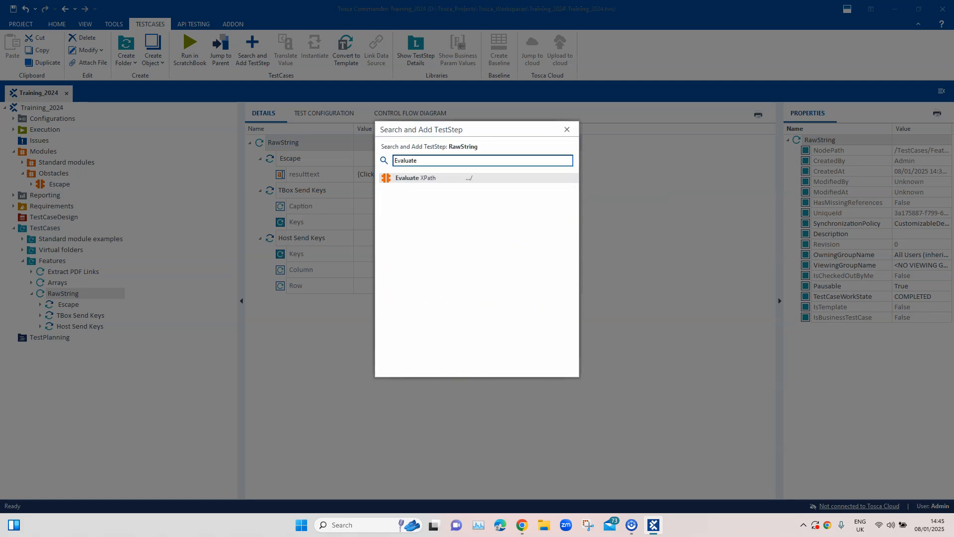
pyautogui.doubleClick(415, 178)
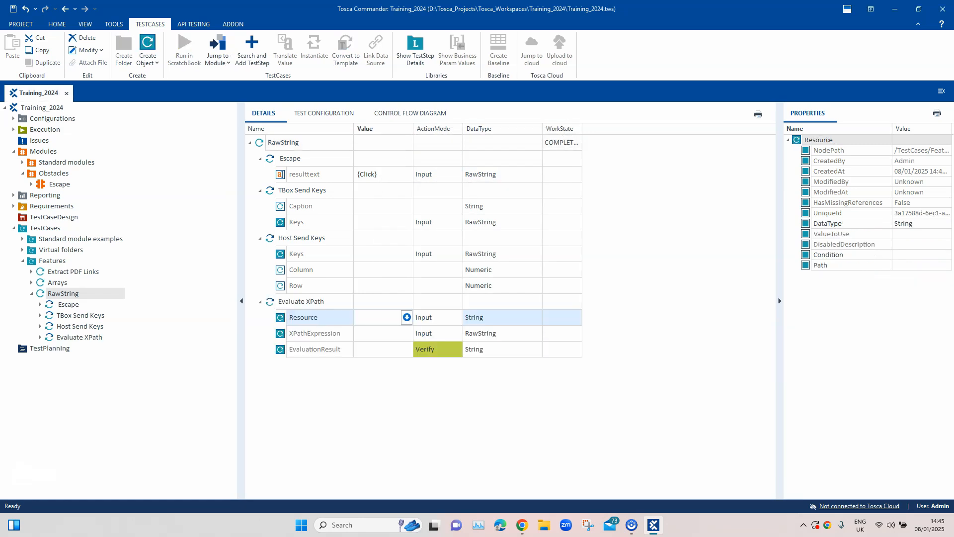
pyautogui.click(315, 333)
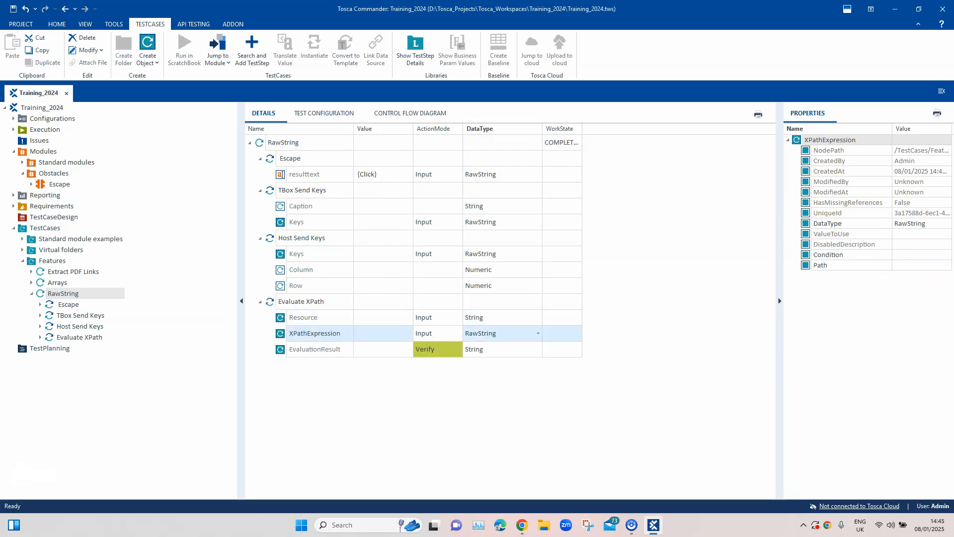